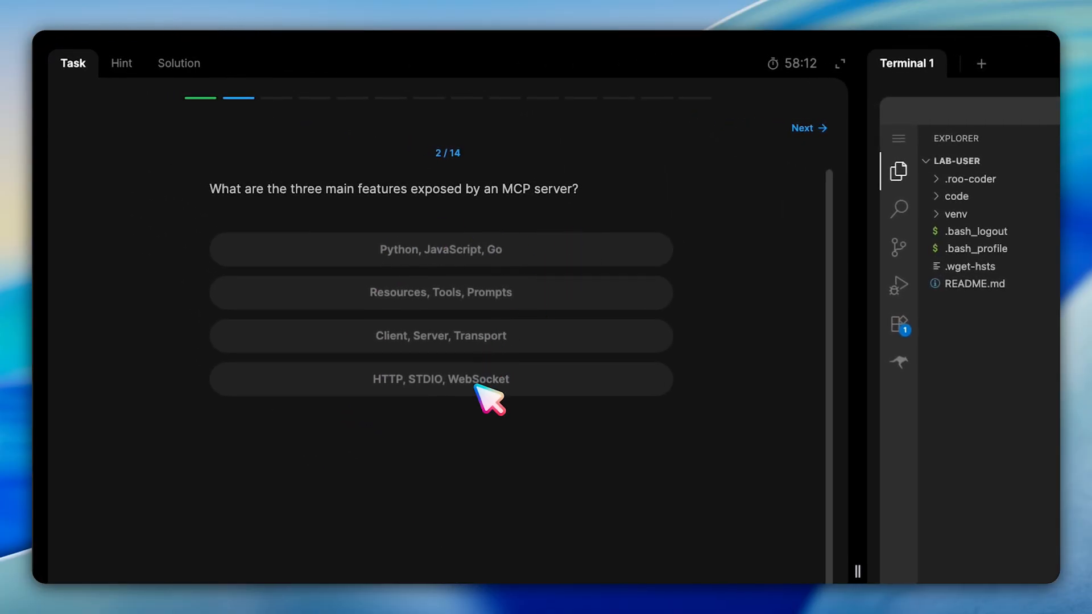
pyautogui.moveTo(495, 315)
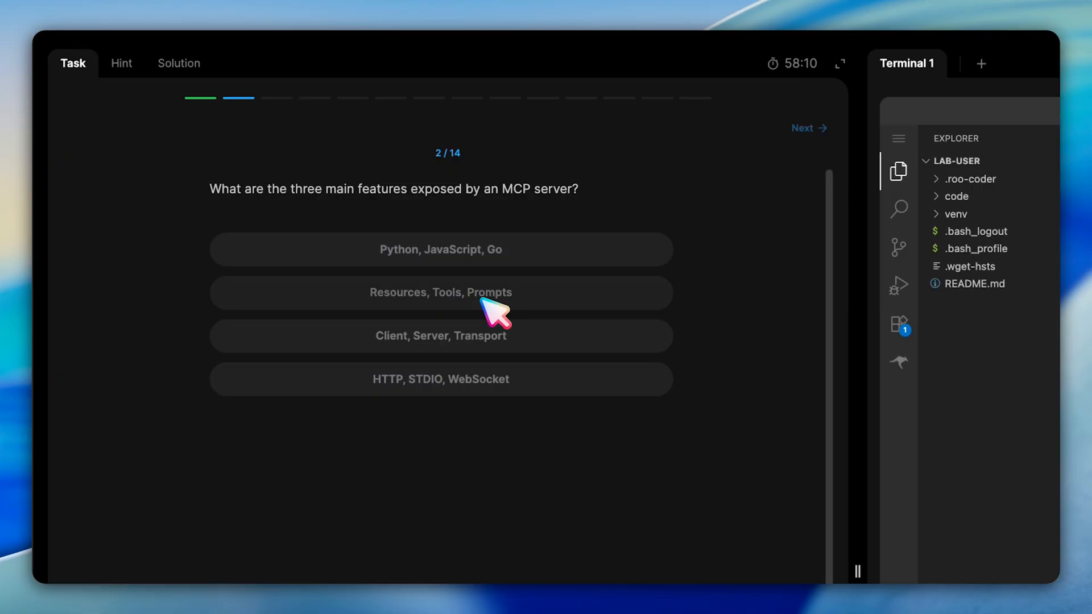
# Answer 'Resources, Tools, Prompts' and 'Airport codes and information database', advancing past both questions.
pyautogui.click(440, 291)
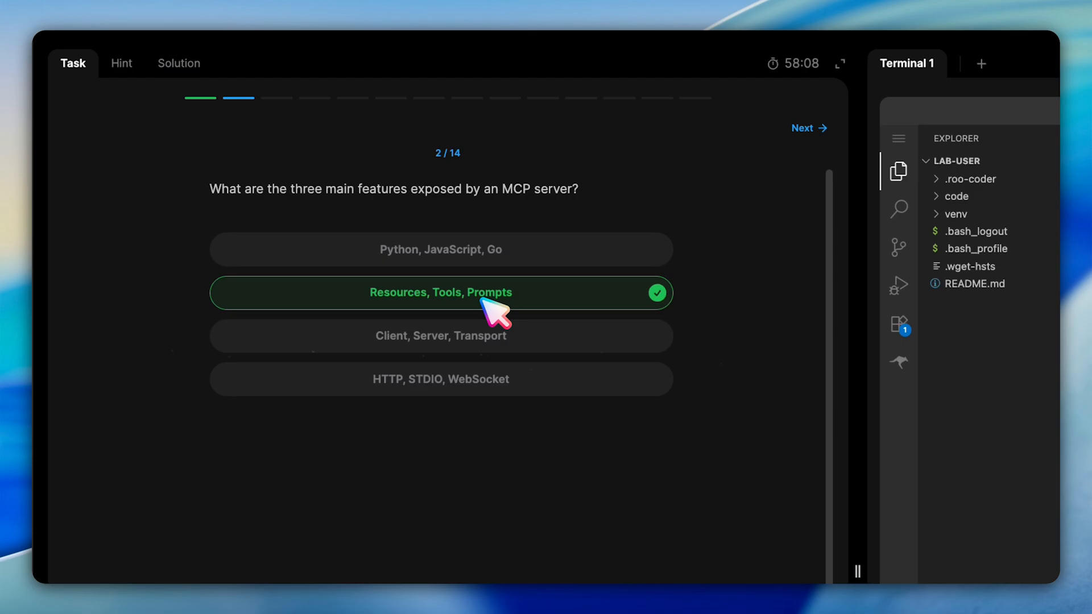
pyautogui.click(807, 127)
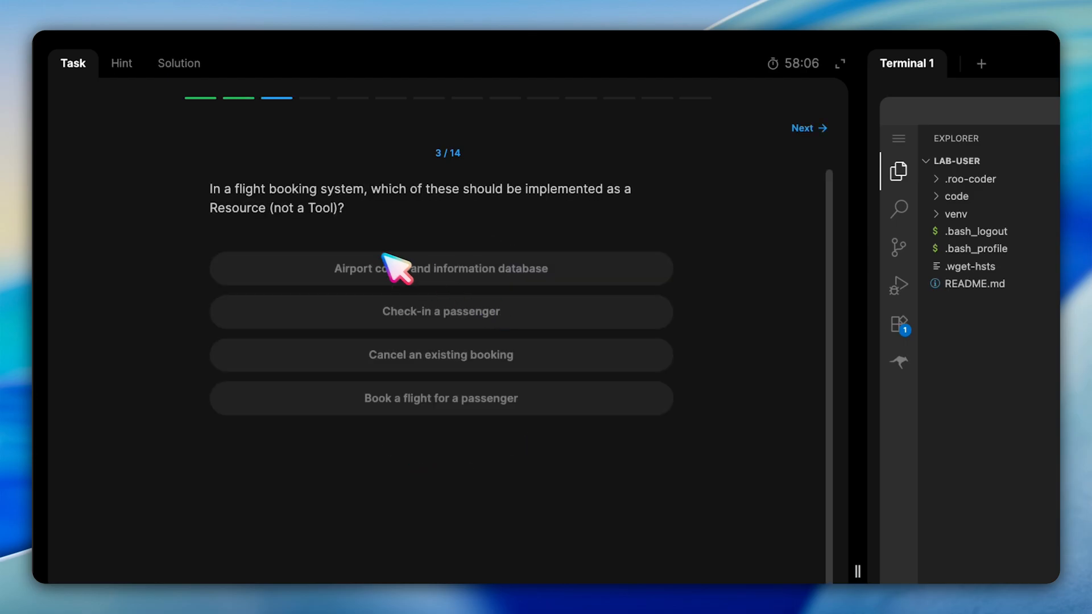
pyautogui.moveTo(412, 224)
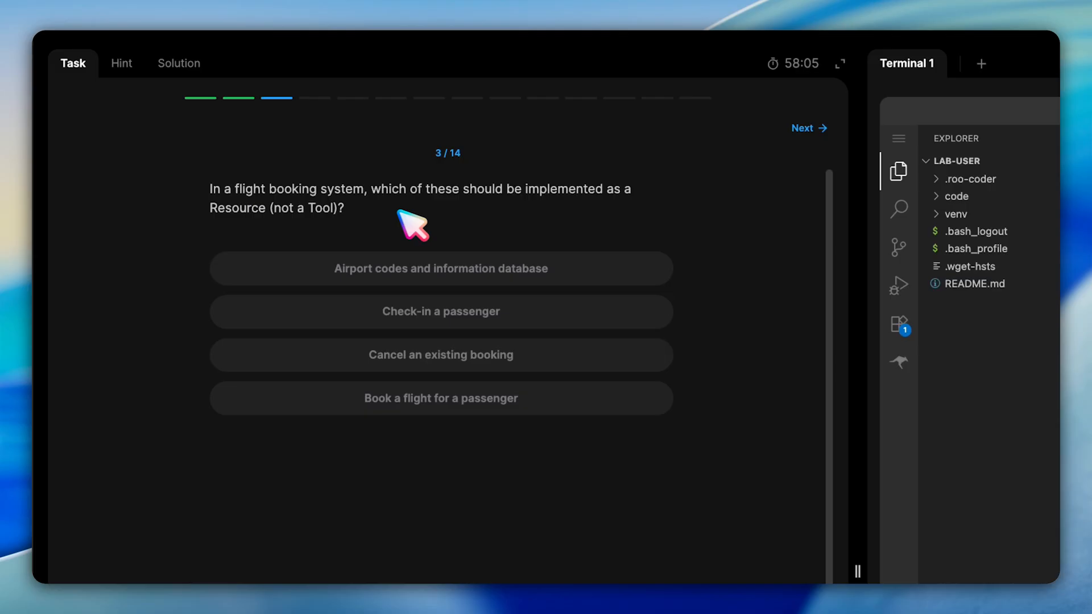
pyautogui.click(440, 269)
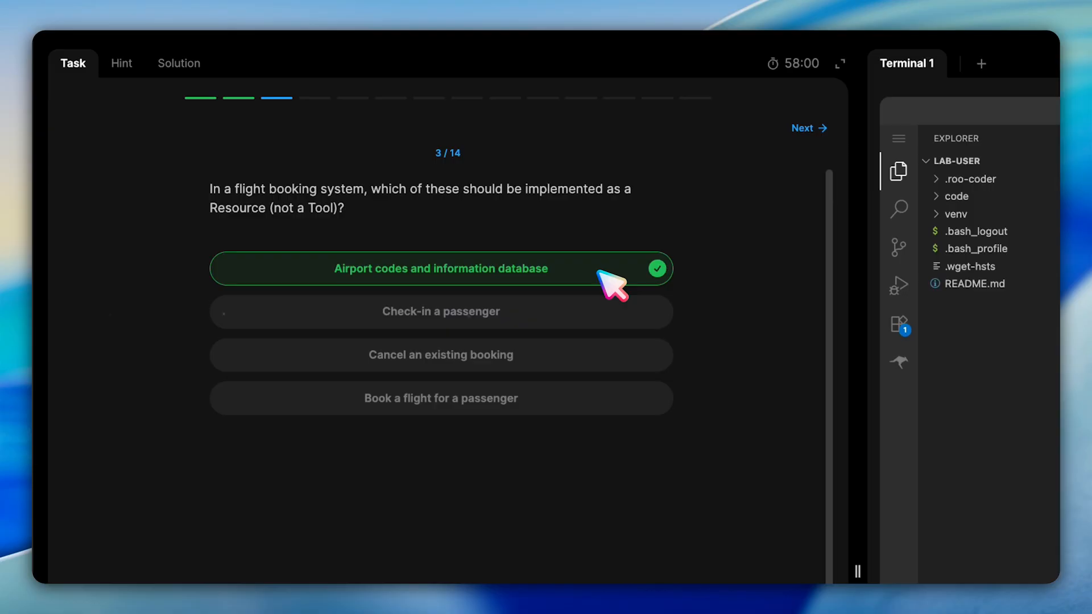
pyautogui.click(808, 127)
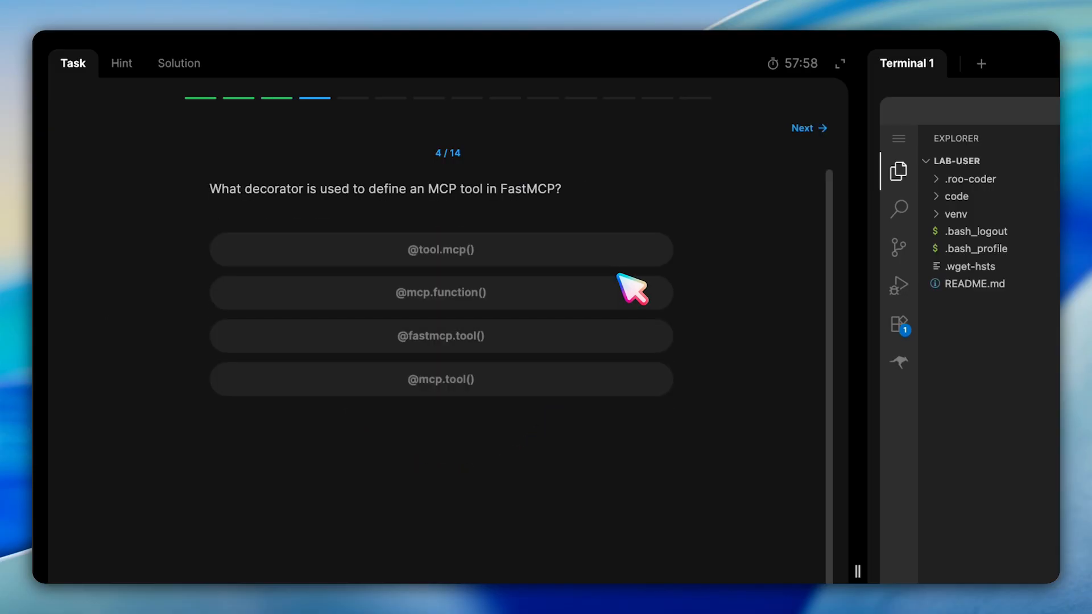
pyautogui.moveTo(387, 230)
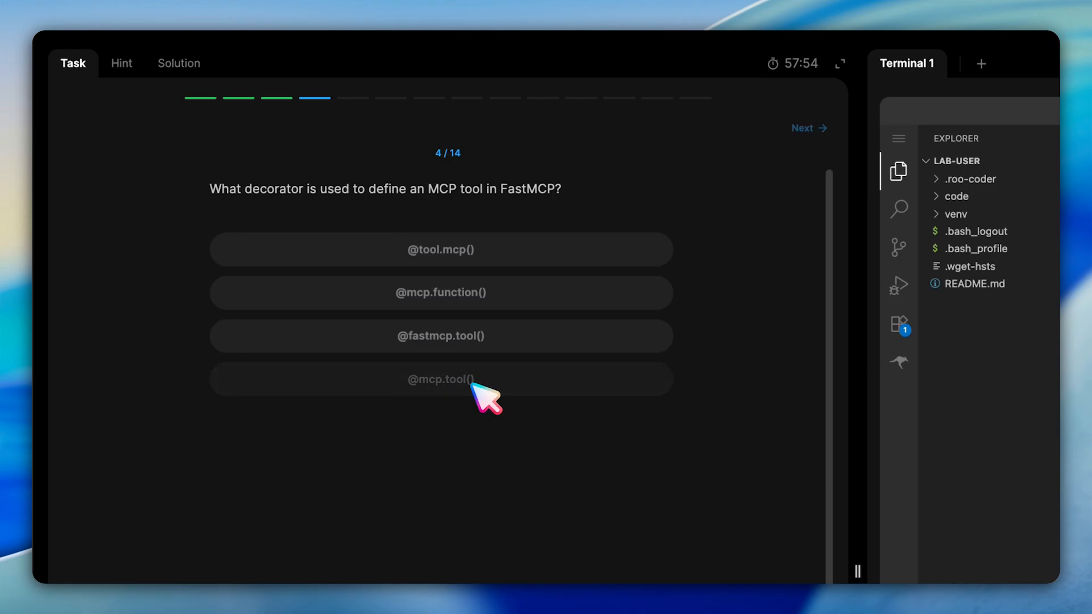
pyautogui.click(440, 378)
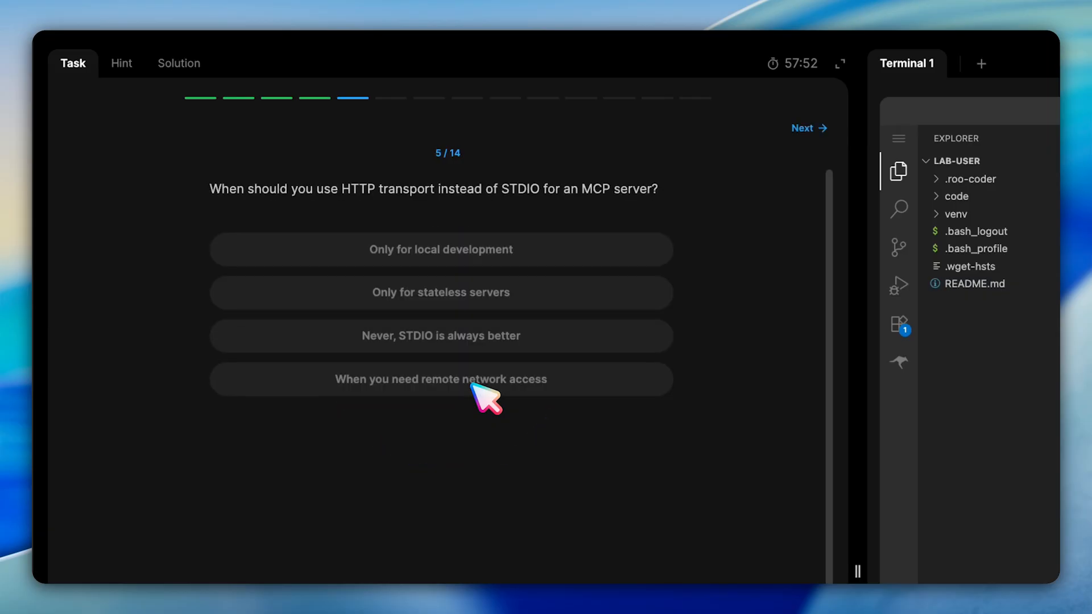
pyautogui.moveTo(224, 230)
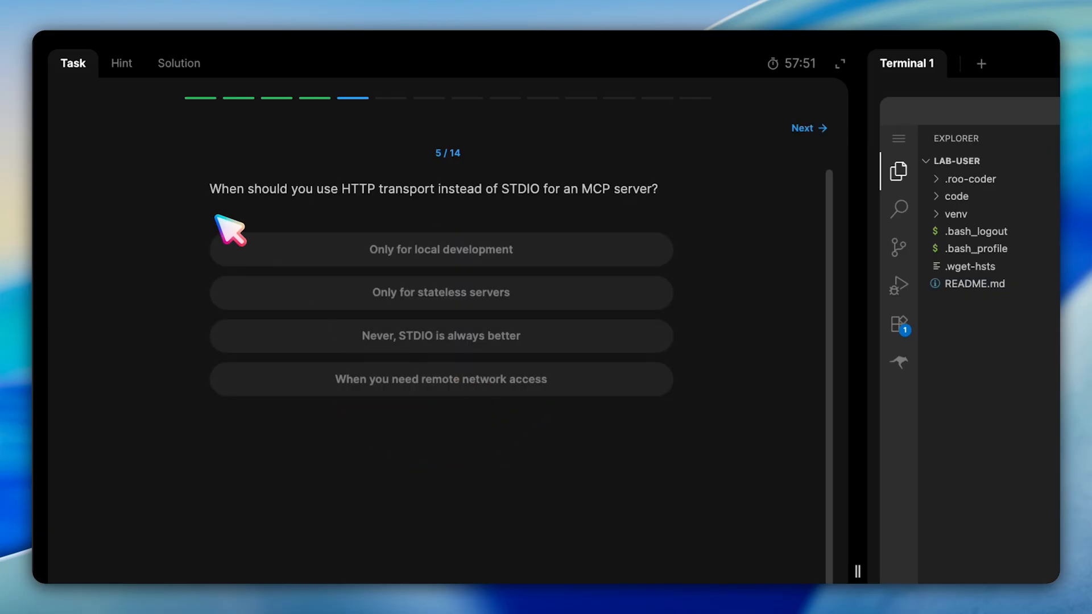
pyautogui.moveTo(533, 216)
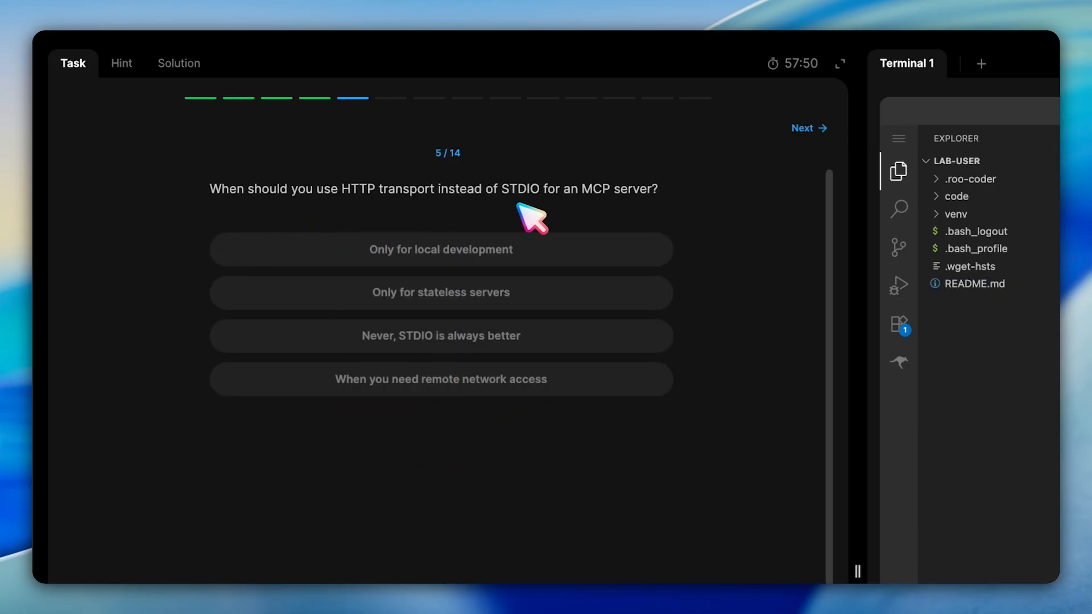
pyautogui.moveTo(670, 221)
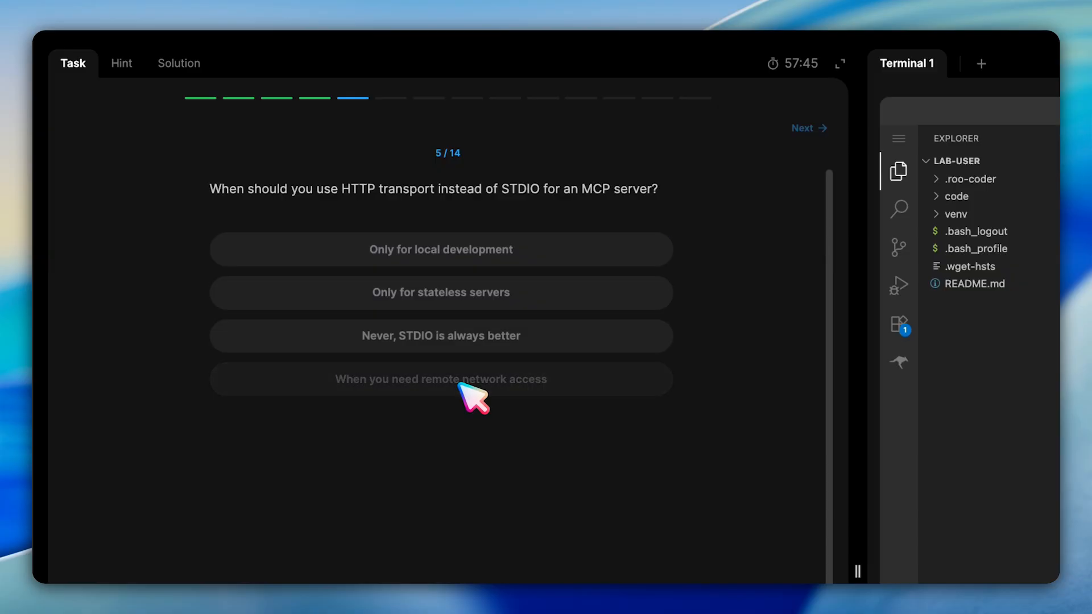
pyautogui.click(440, 379)
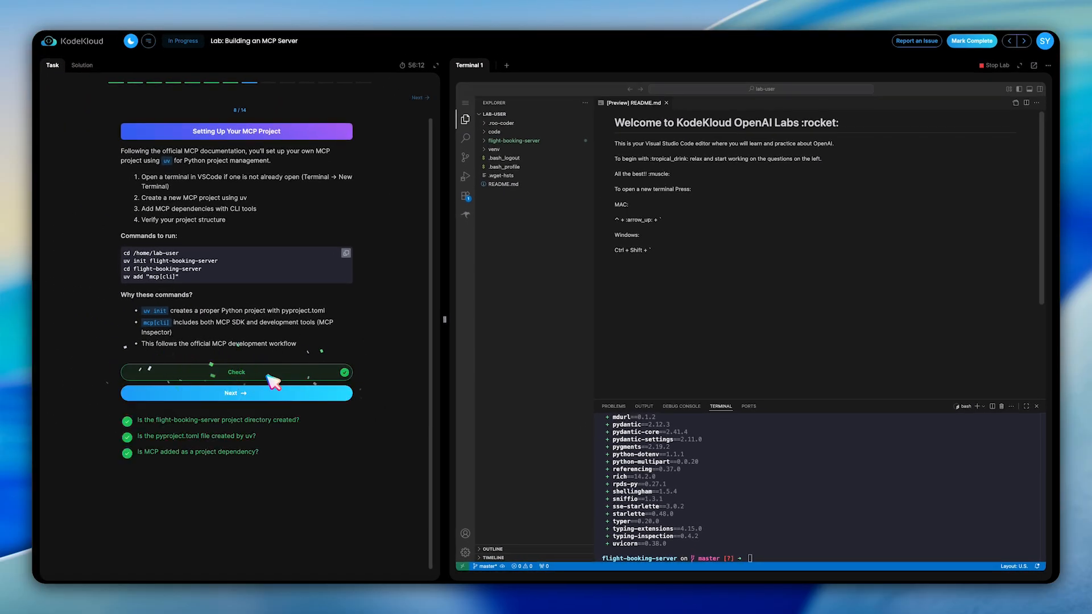
pyautogui.click(236, 393)
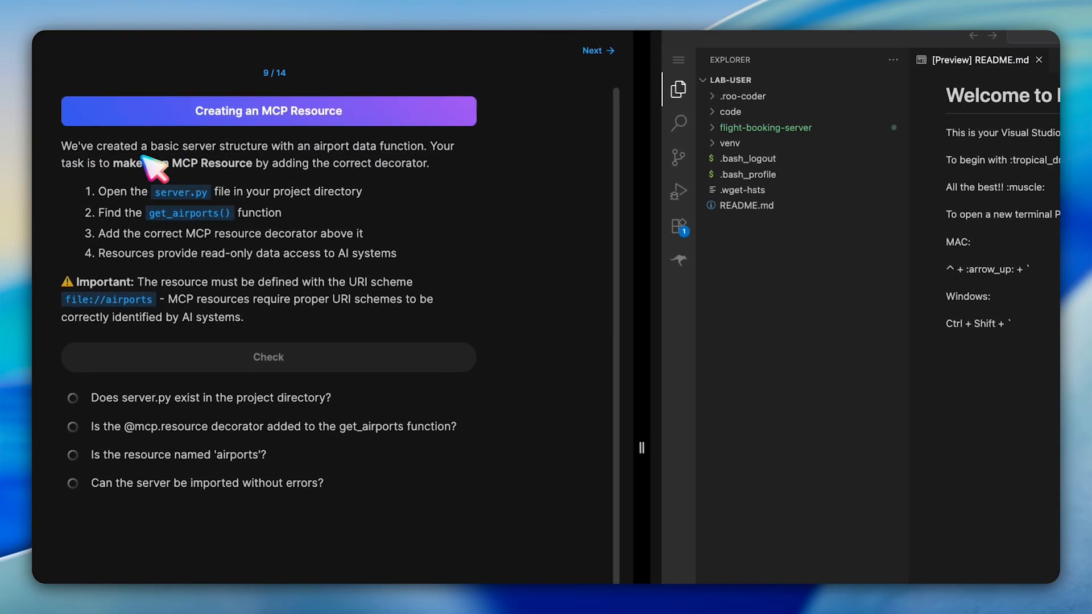
pyautogui.moveTo(460, 167)
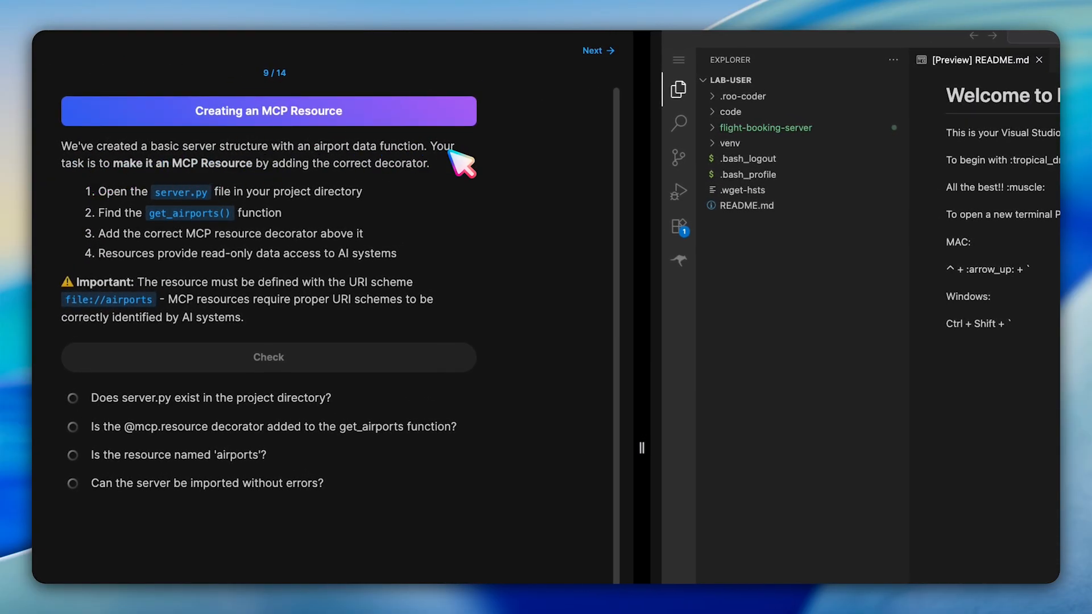
pyautogui.moveTo(244, 188)
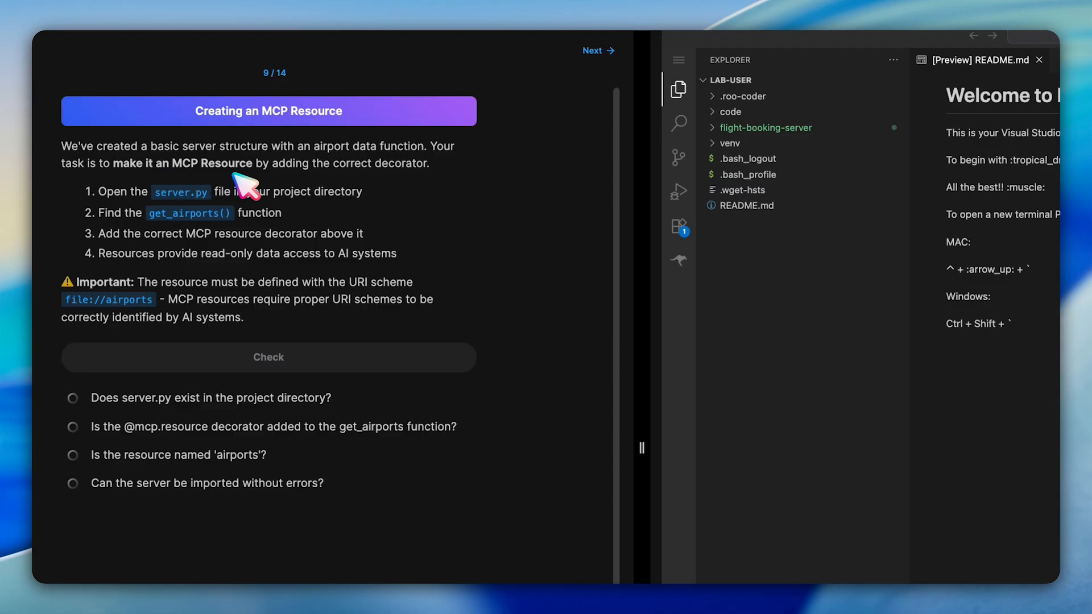
pyautogui.moveTo(413, 193)
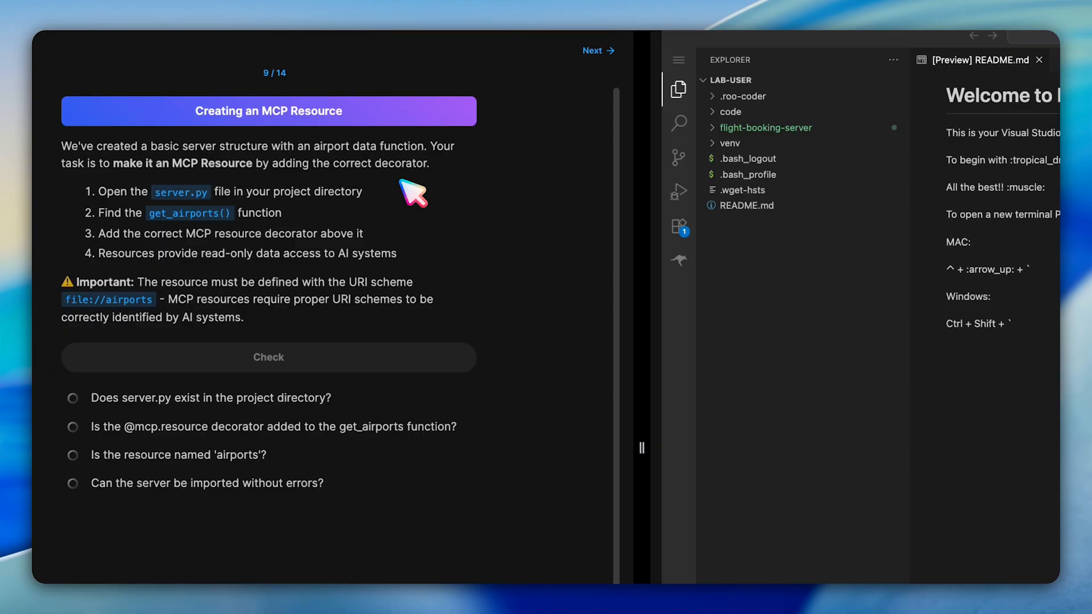
pyautogui.write('@mcp.resource("file://airports')
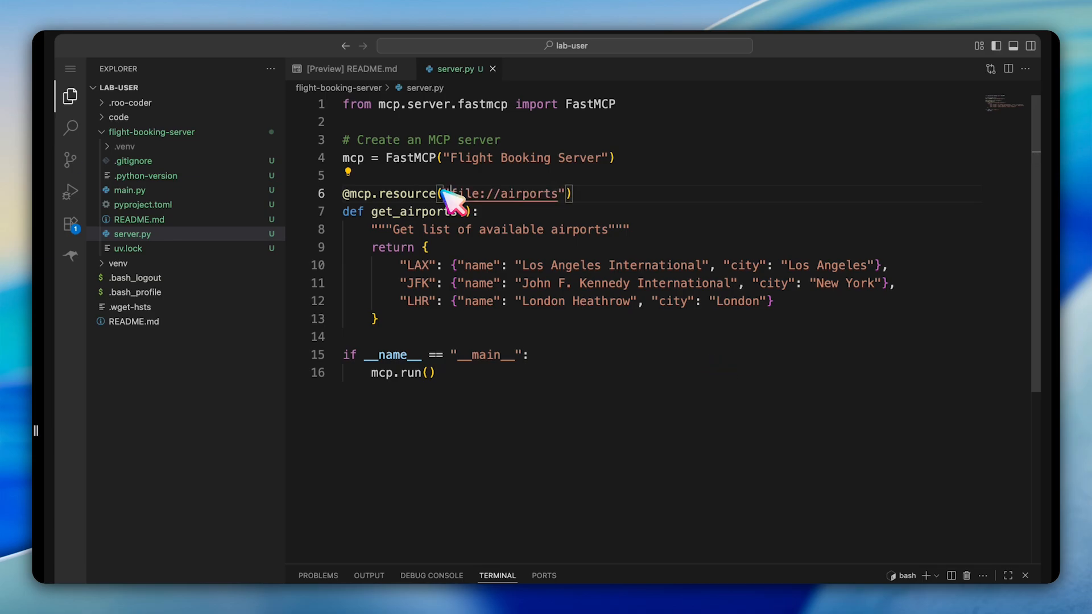
pyautogui.moveTo(466, 450)
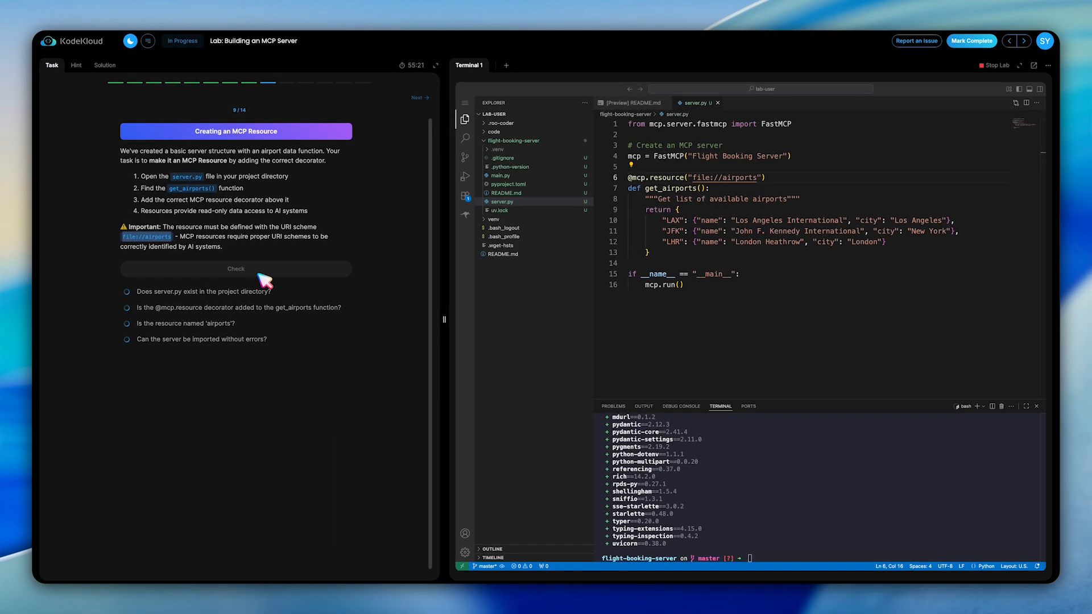
pyautogui.click(236, 269)
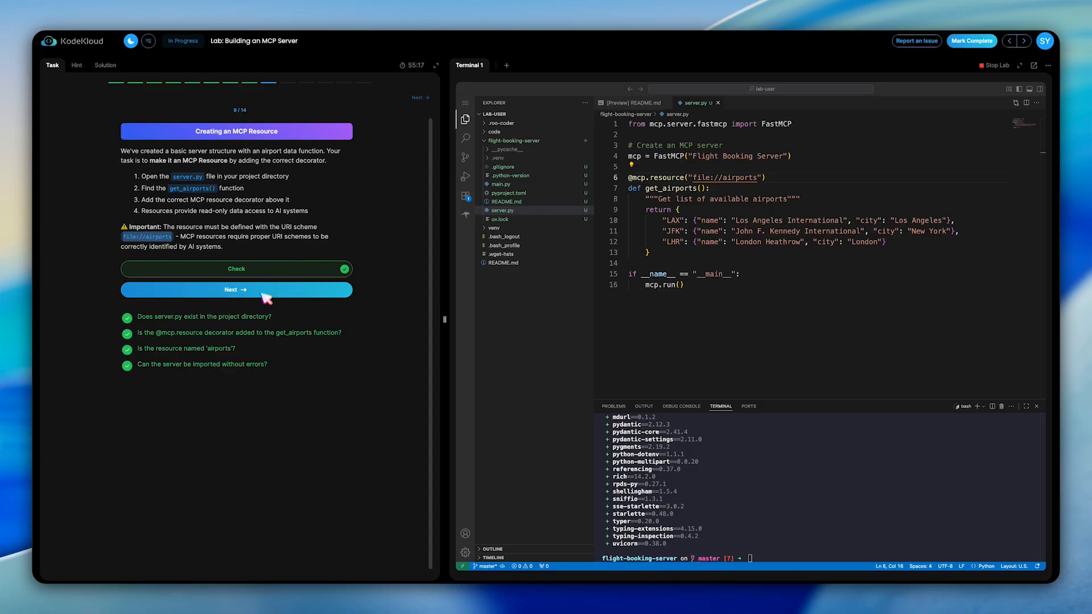
pyautogui.click(235, 289)
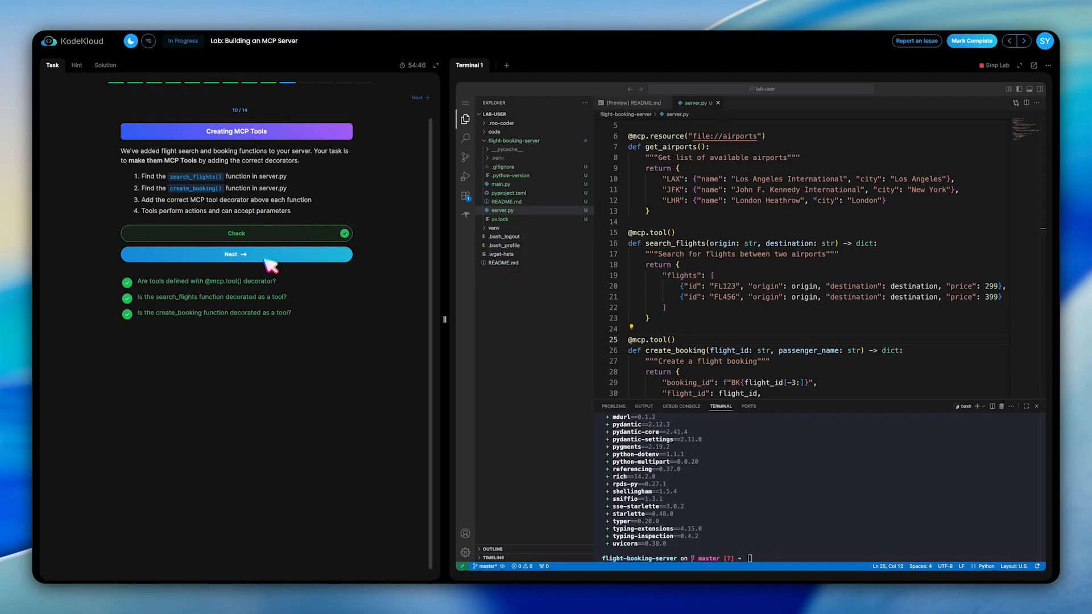
pyautogui.click(236, 254)
pyautogui.write('@mcp.prompt()')
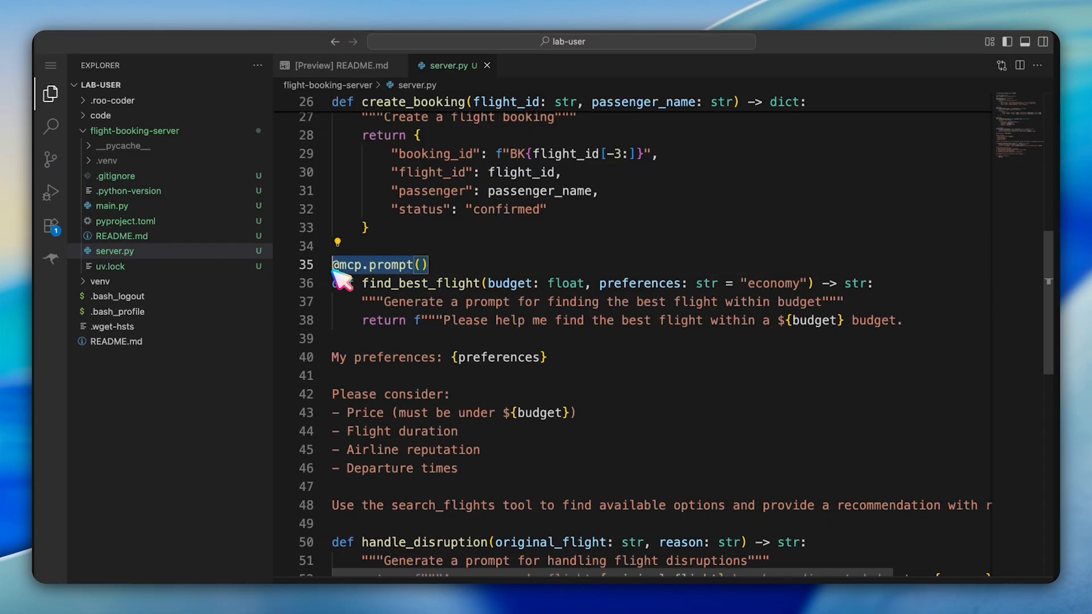
pyautogui.scroll(-3)
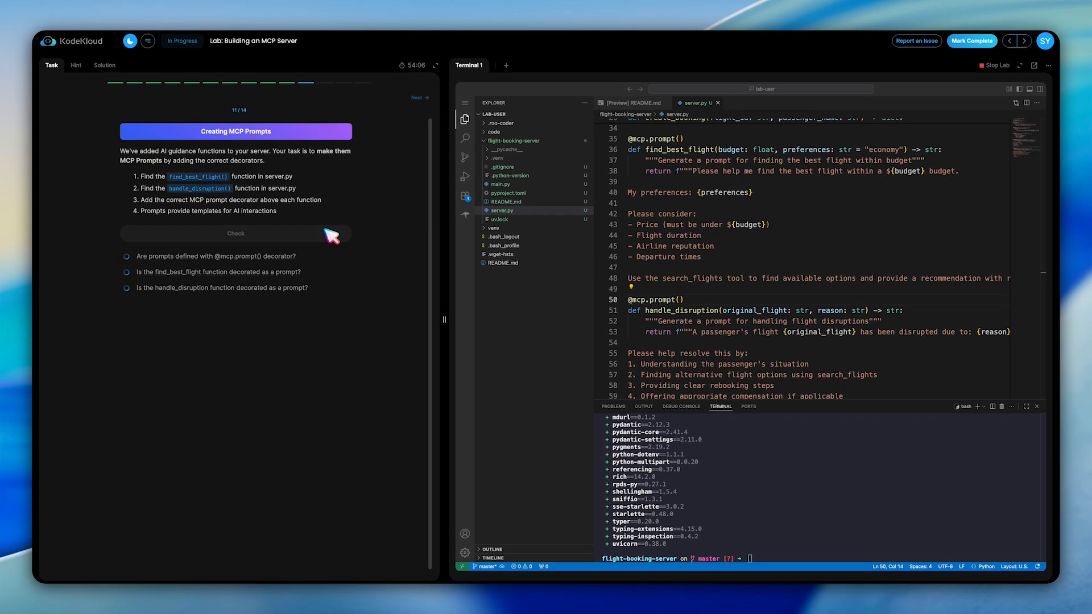
# Advance to the Roo-Code configuration step and bring up Roo Code's MCP Servers panel.
pyautogui.click(235, 233)
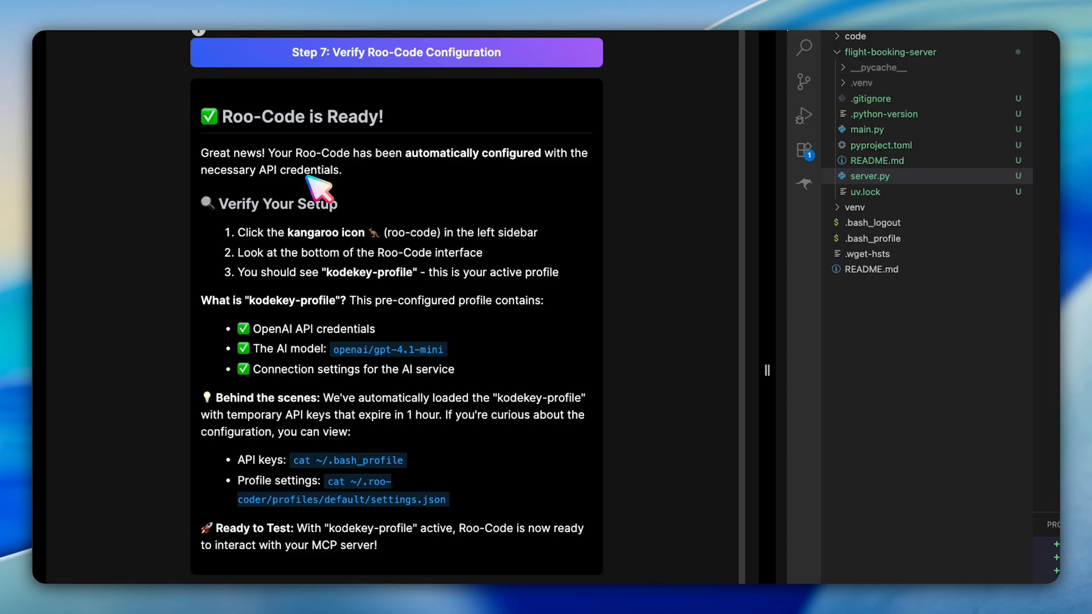
pyautogui.click(56, 265)
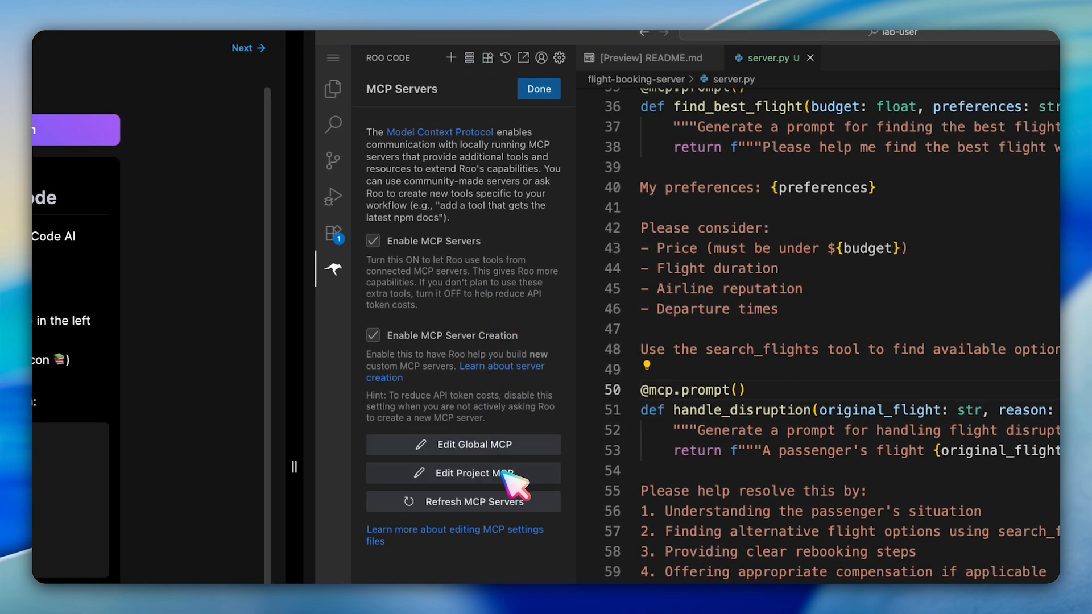
# Add the flight-booking server to project mcp.json, confirm it connects with tools, and acknowledge the test step.
pyautogui.click(462, 472)
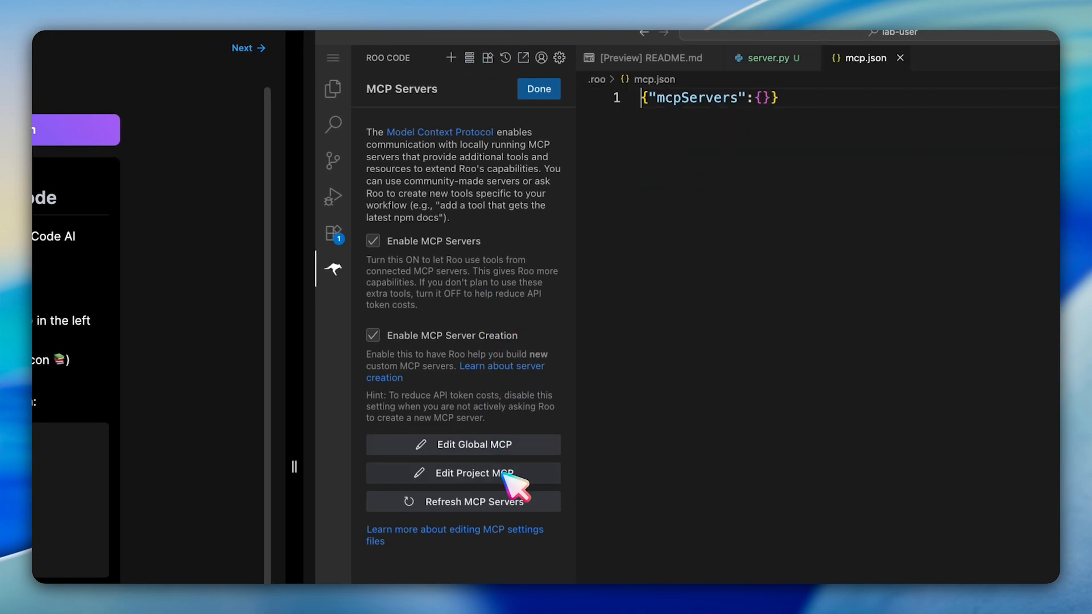
pyautogui.click(462, 474)
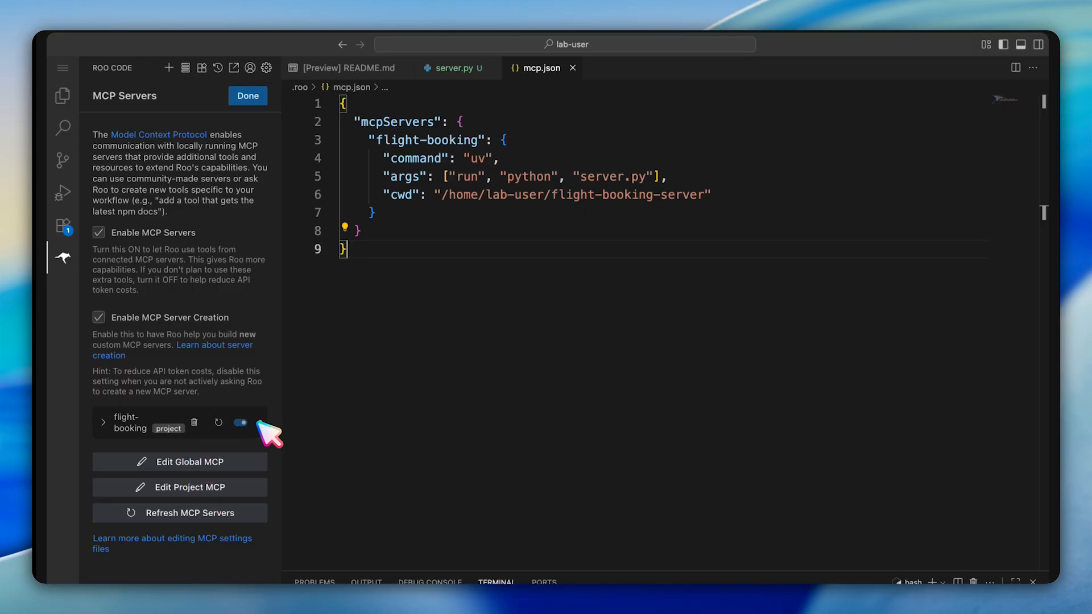
pyautogui.click(241, 422)
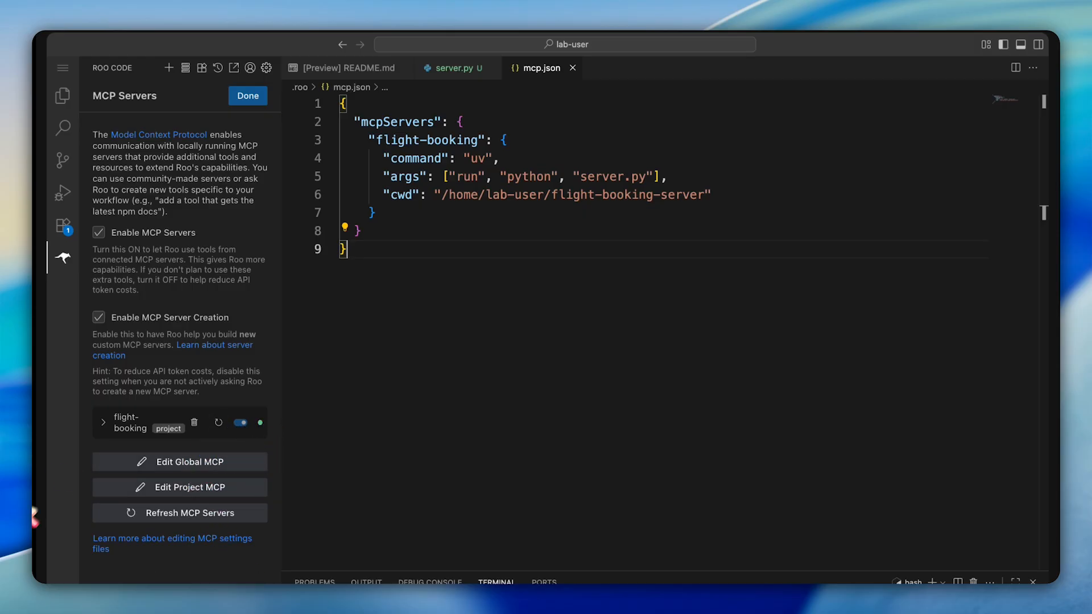
pyautogui.click(103, 422)
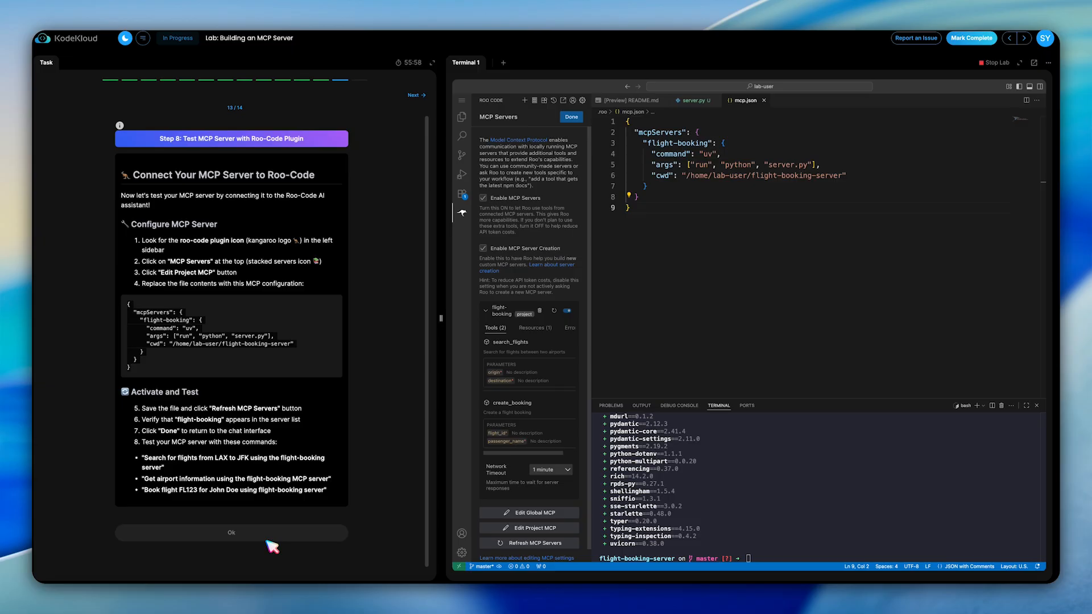
pyautogui.click(231, 533)
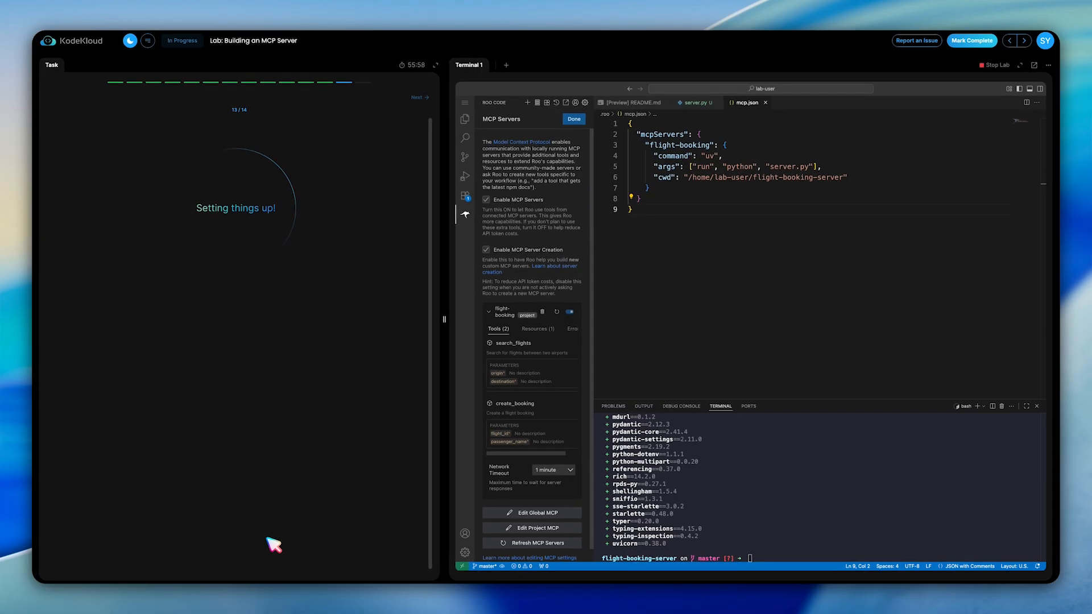